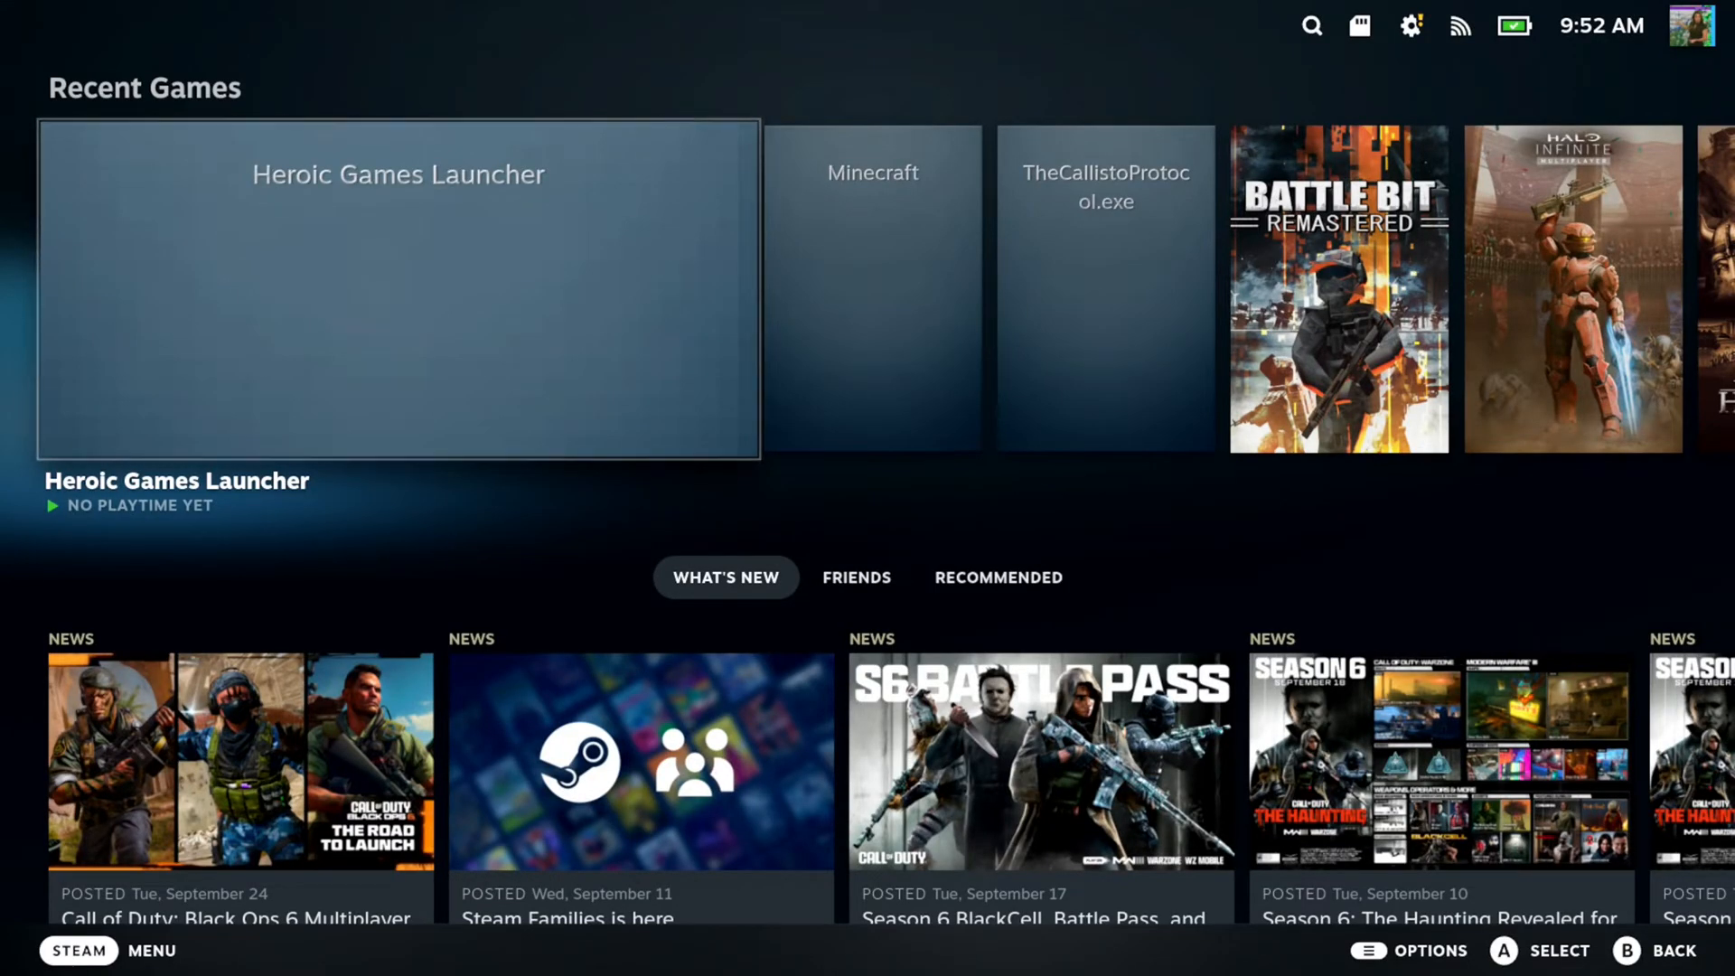
Open the account overview from the profile avatar and choose Account Details
scroll(down, 3)
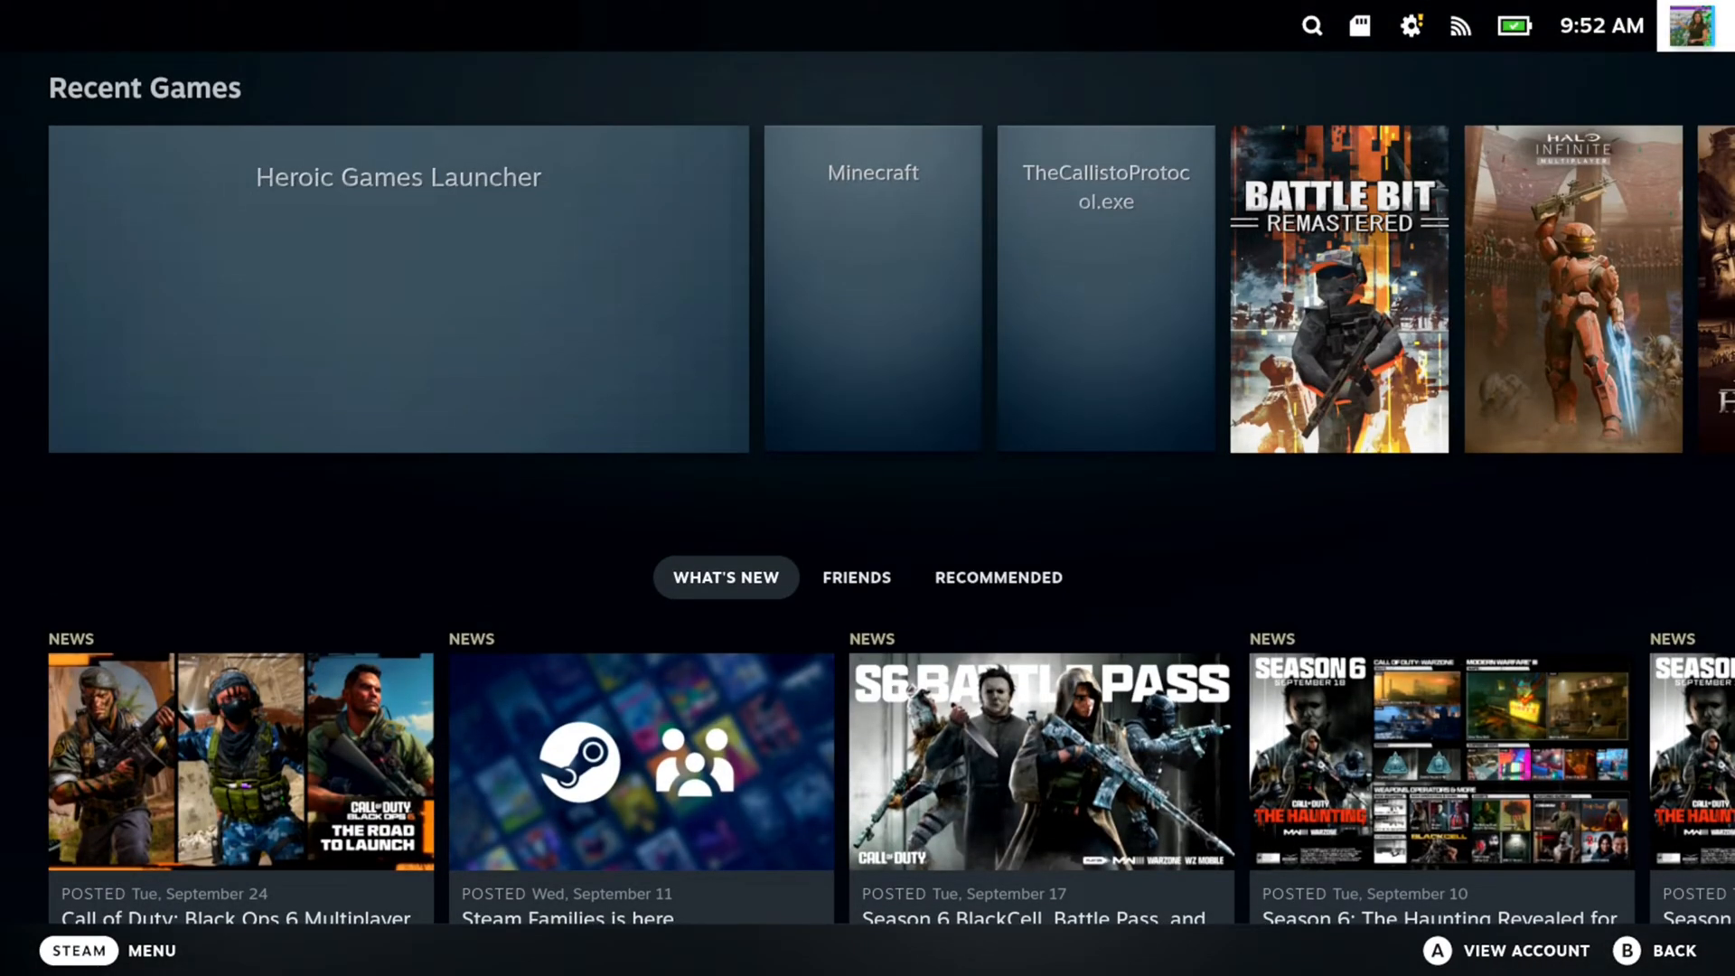
click(1689, 26)
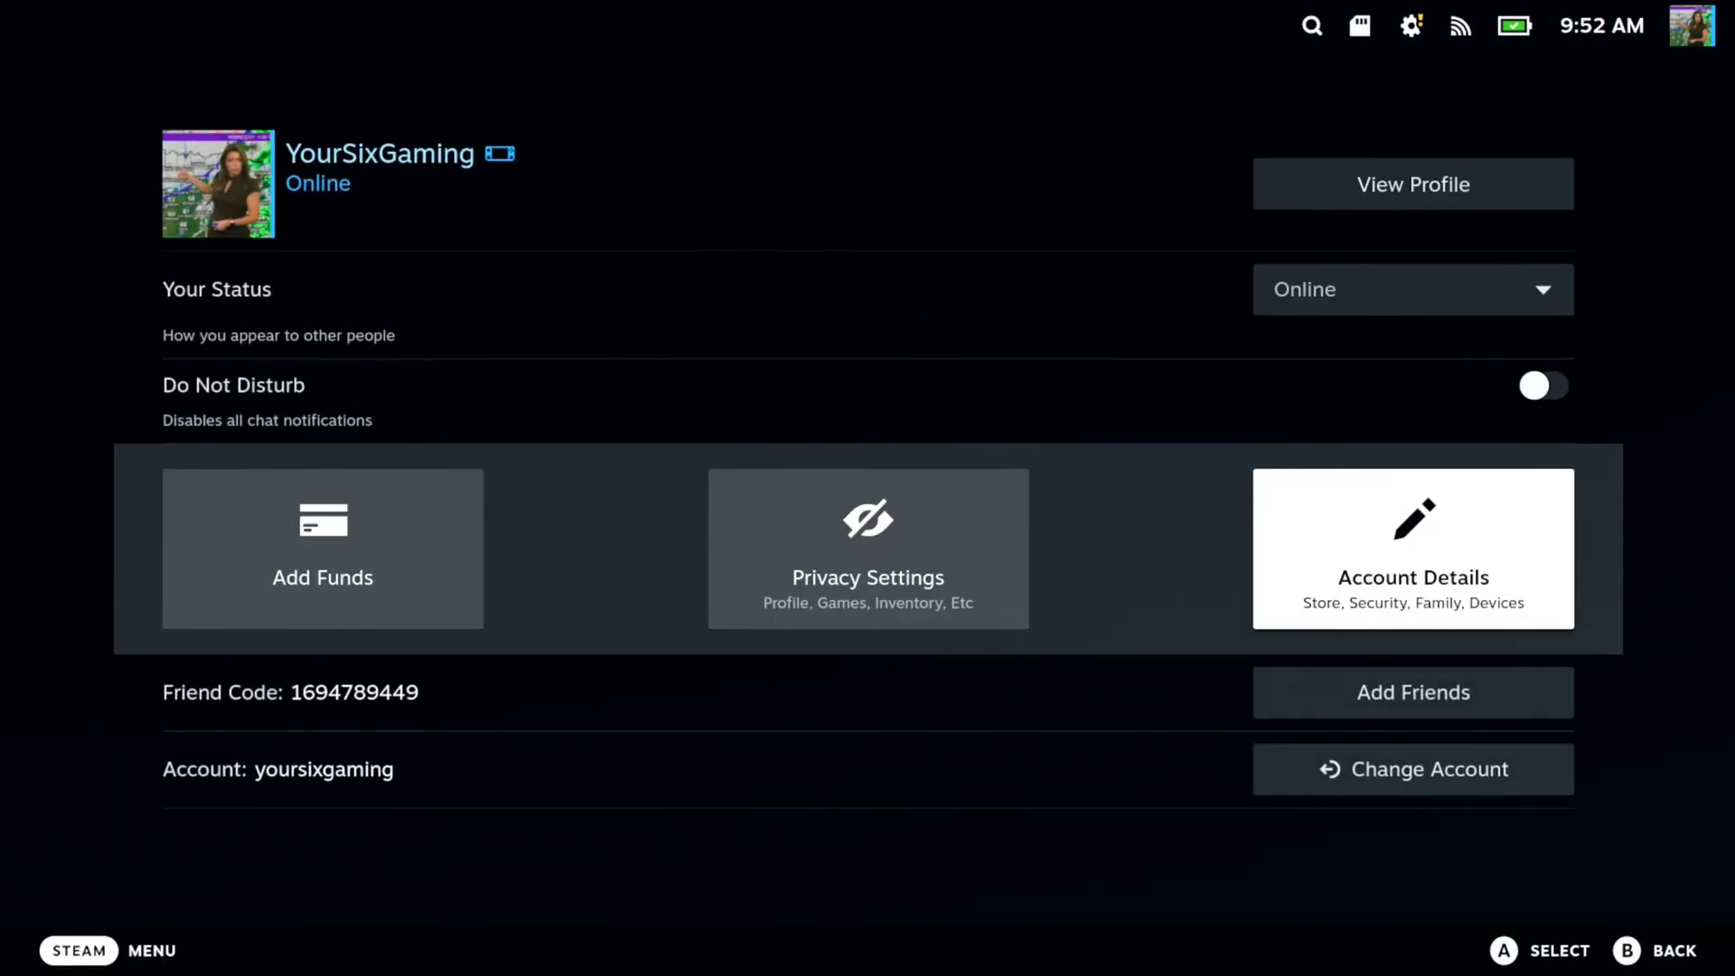
click(1411, 548)
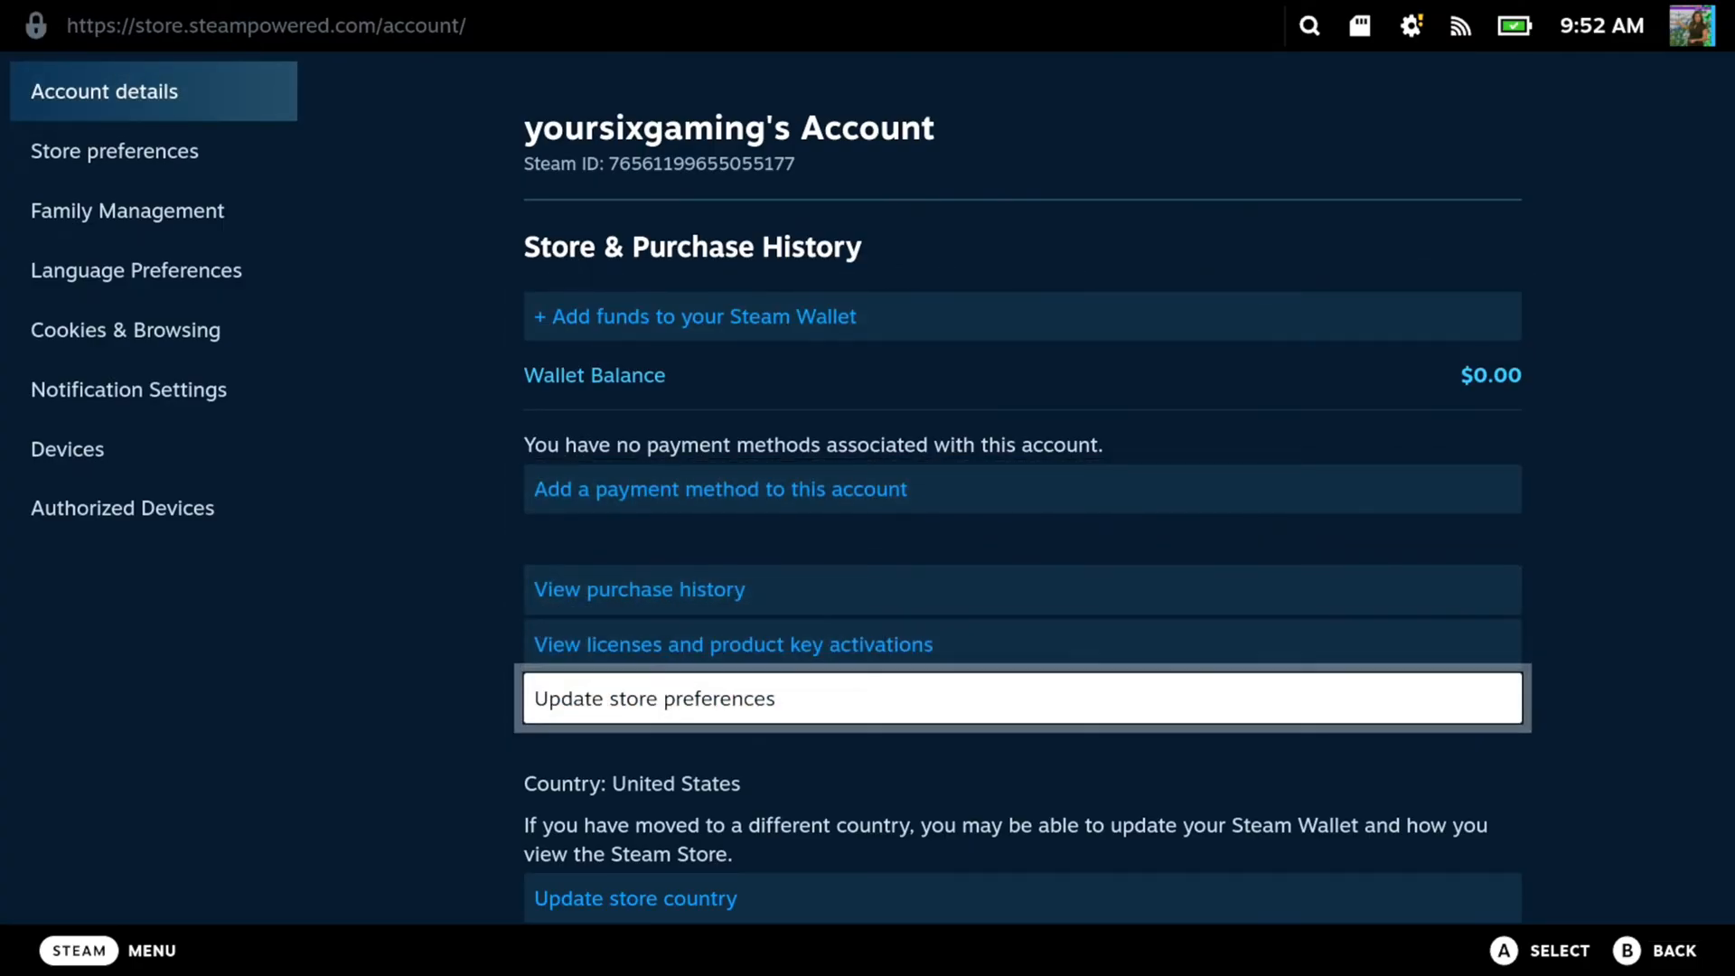
Scroll down the account details page to Account Security and Change my password
scroll(down, 3)
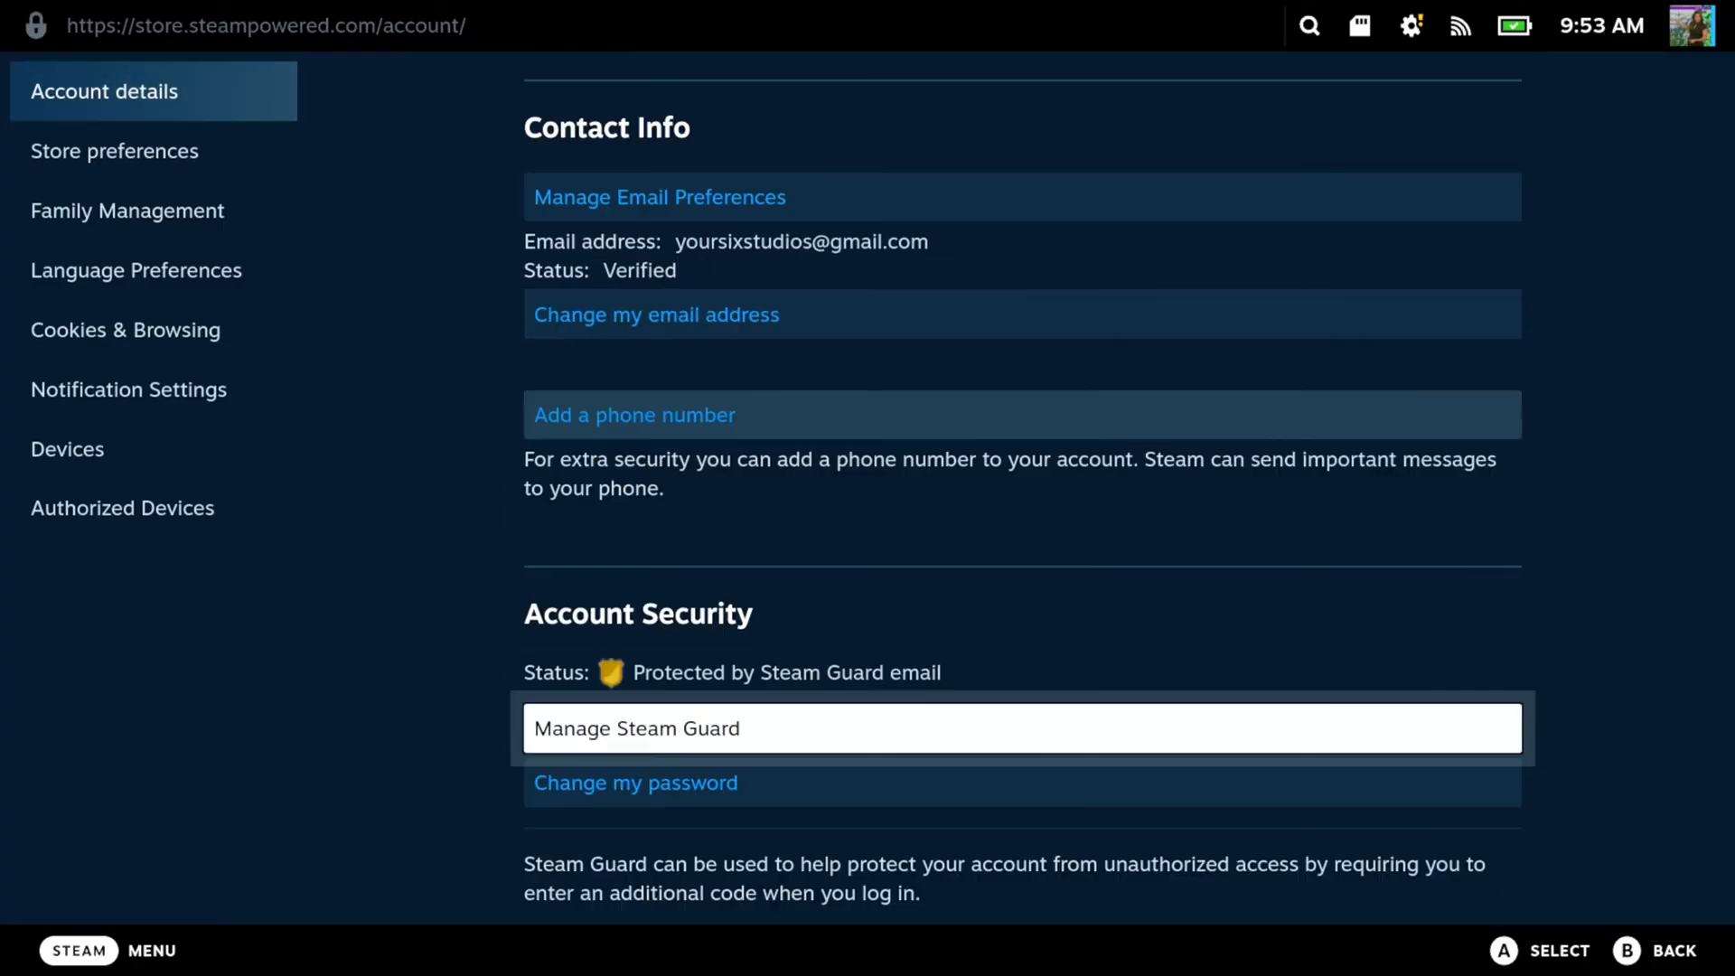
scroll(down, 3)
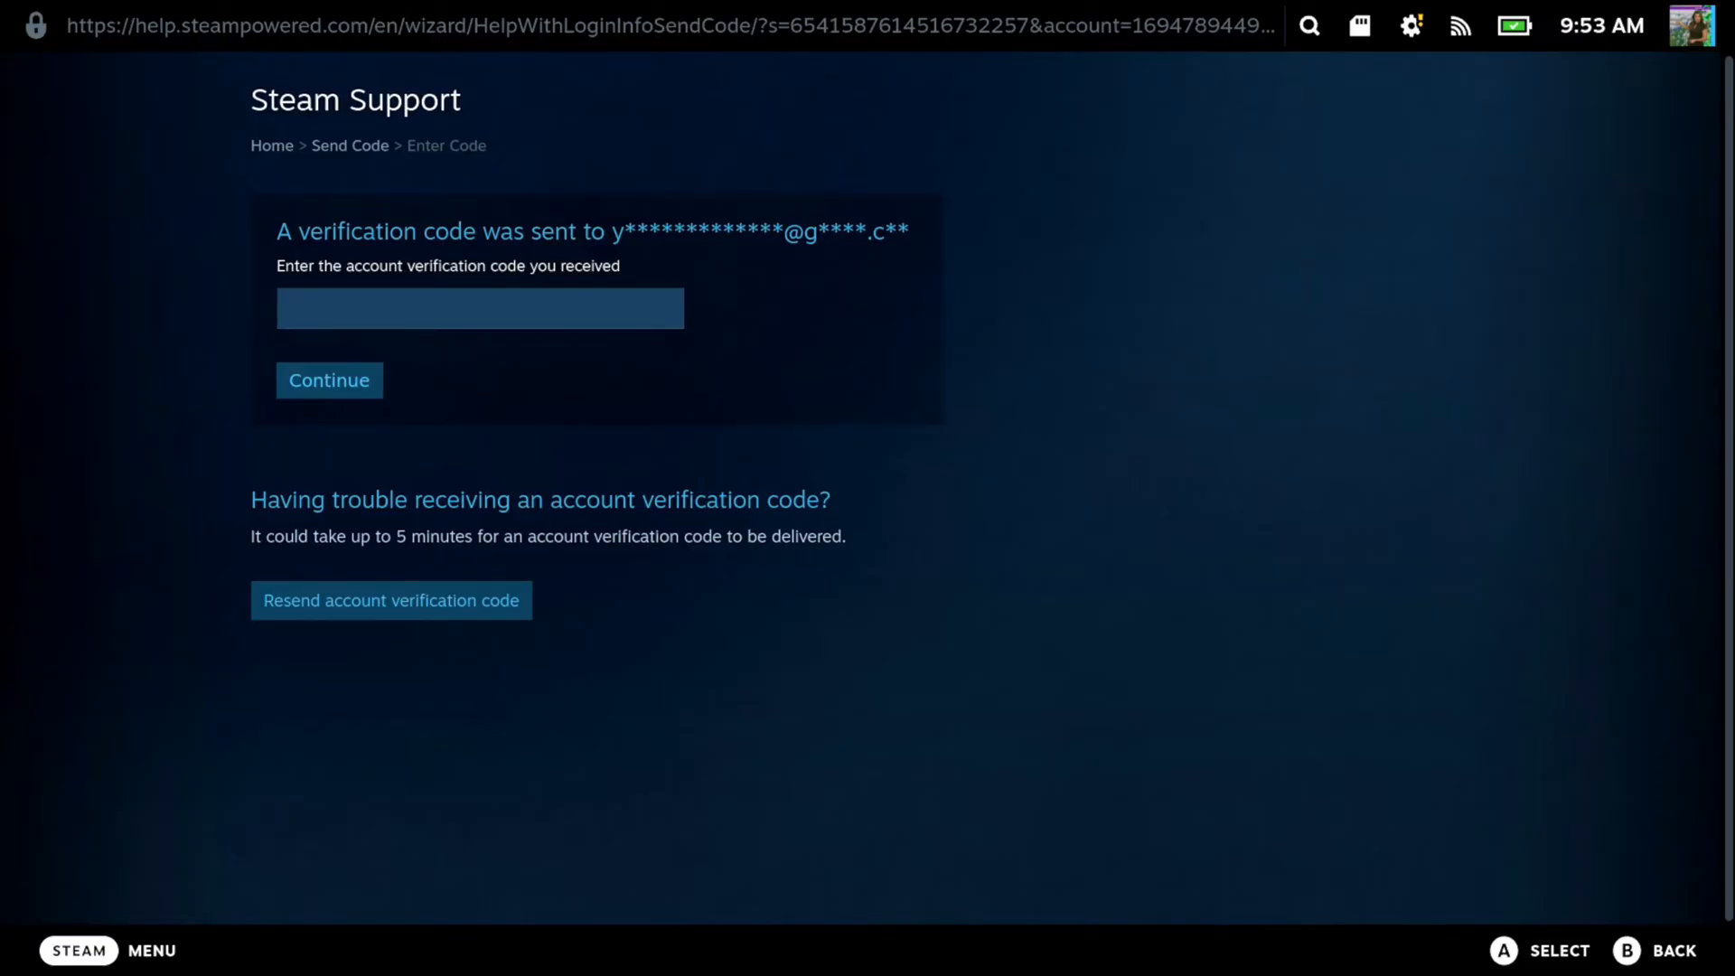
Continue past the verification code page, requesting another code, to reach Verify Password
click(479, 308)
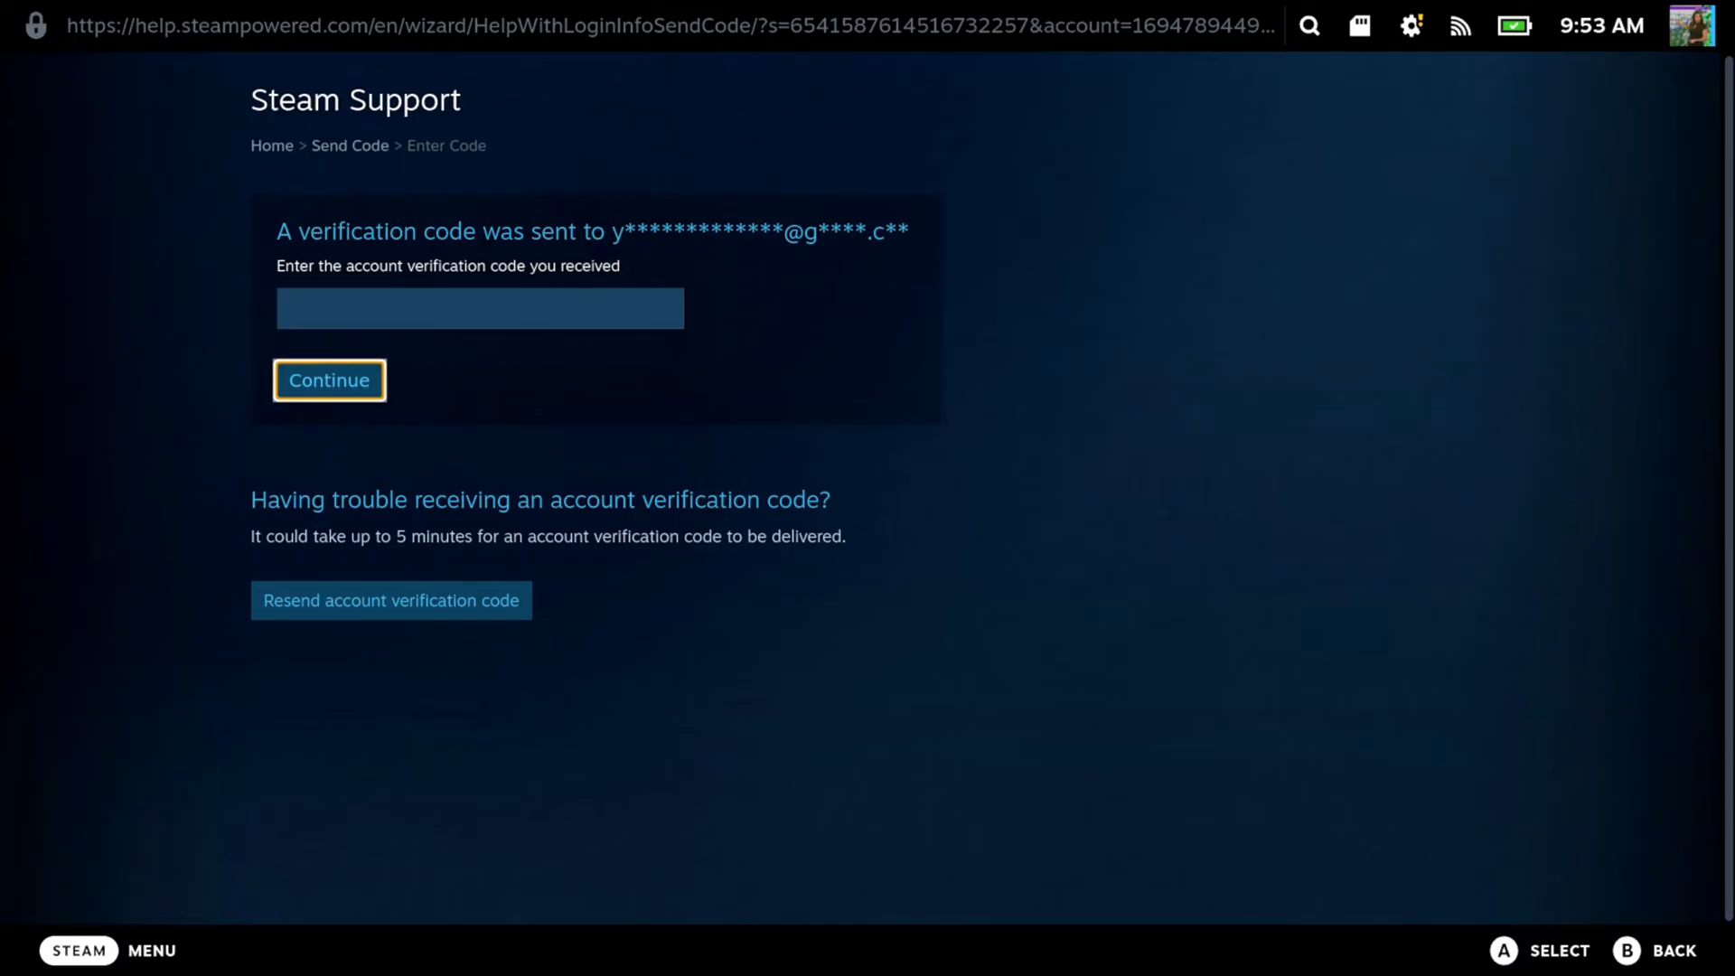
mouse_move(390, 600)
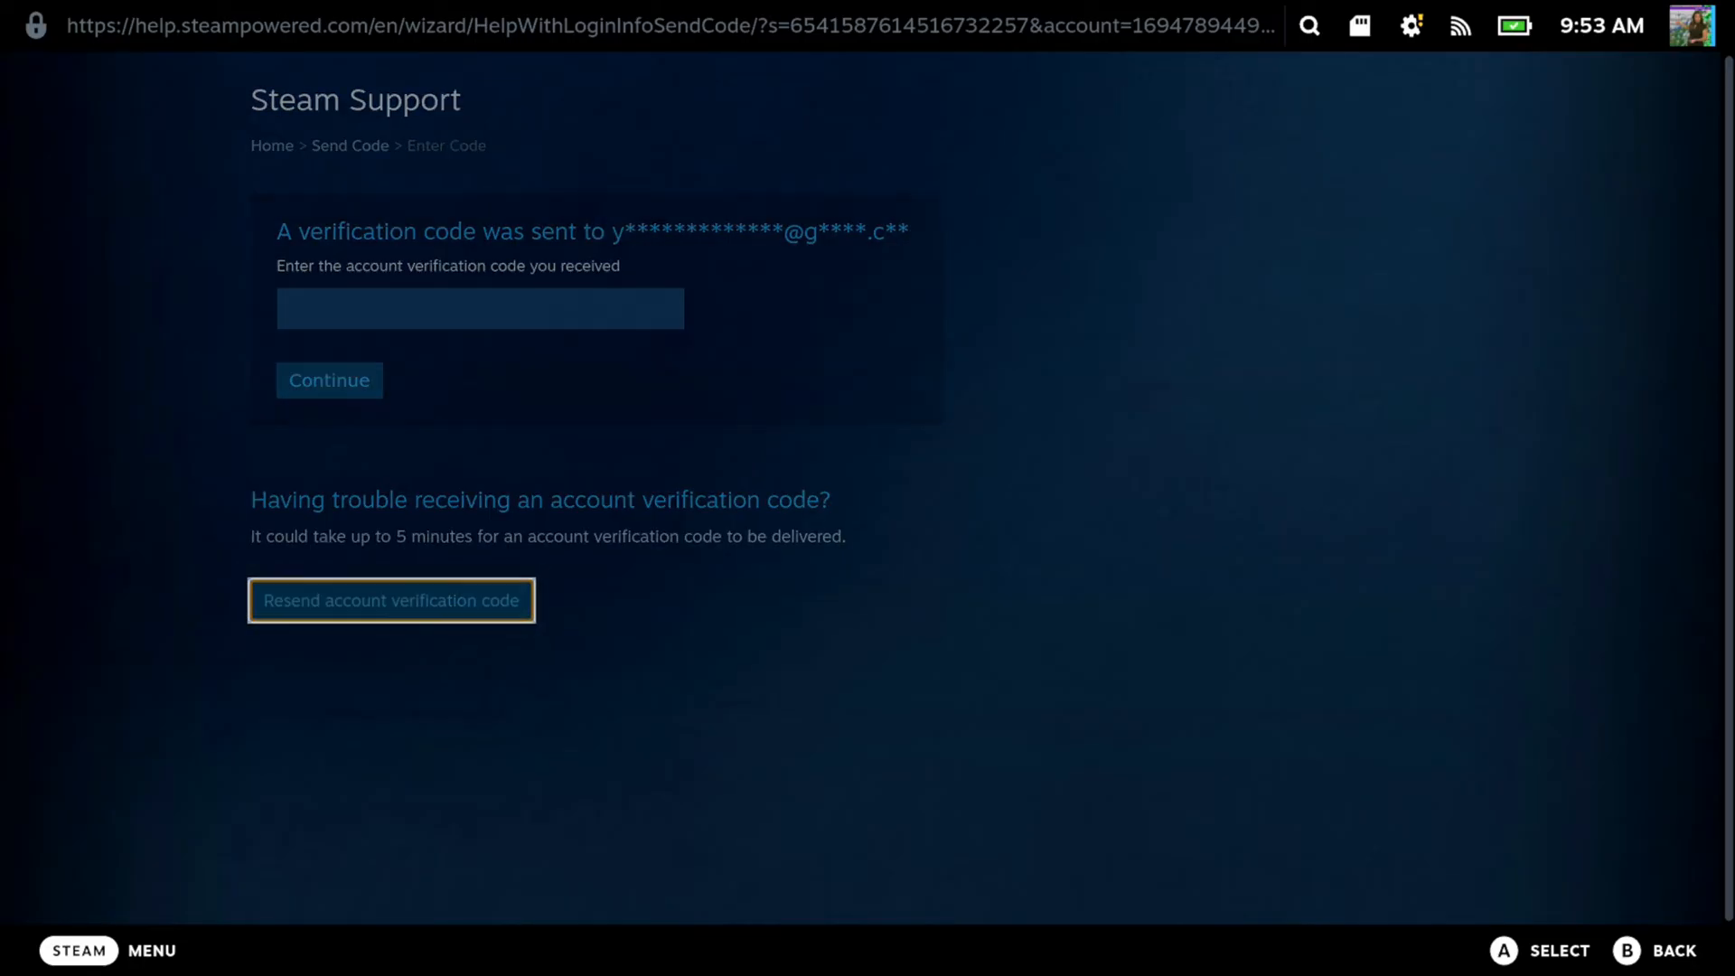
click(328, 379)
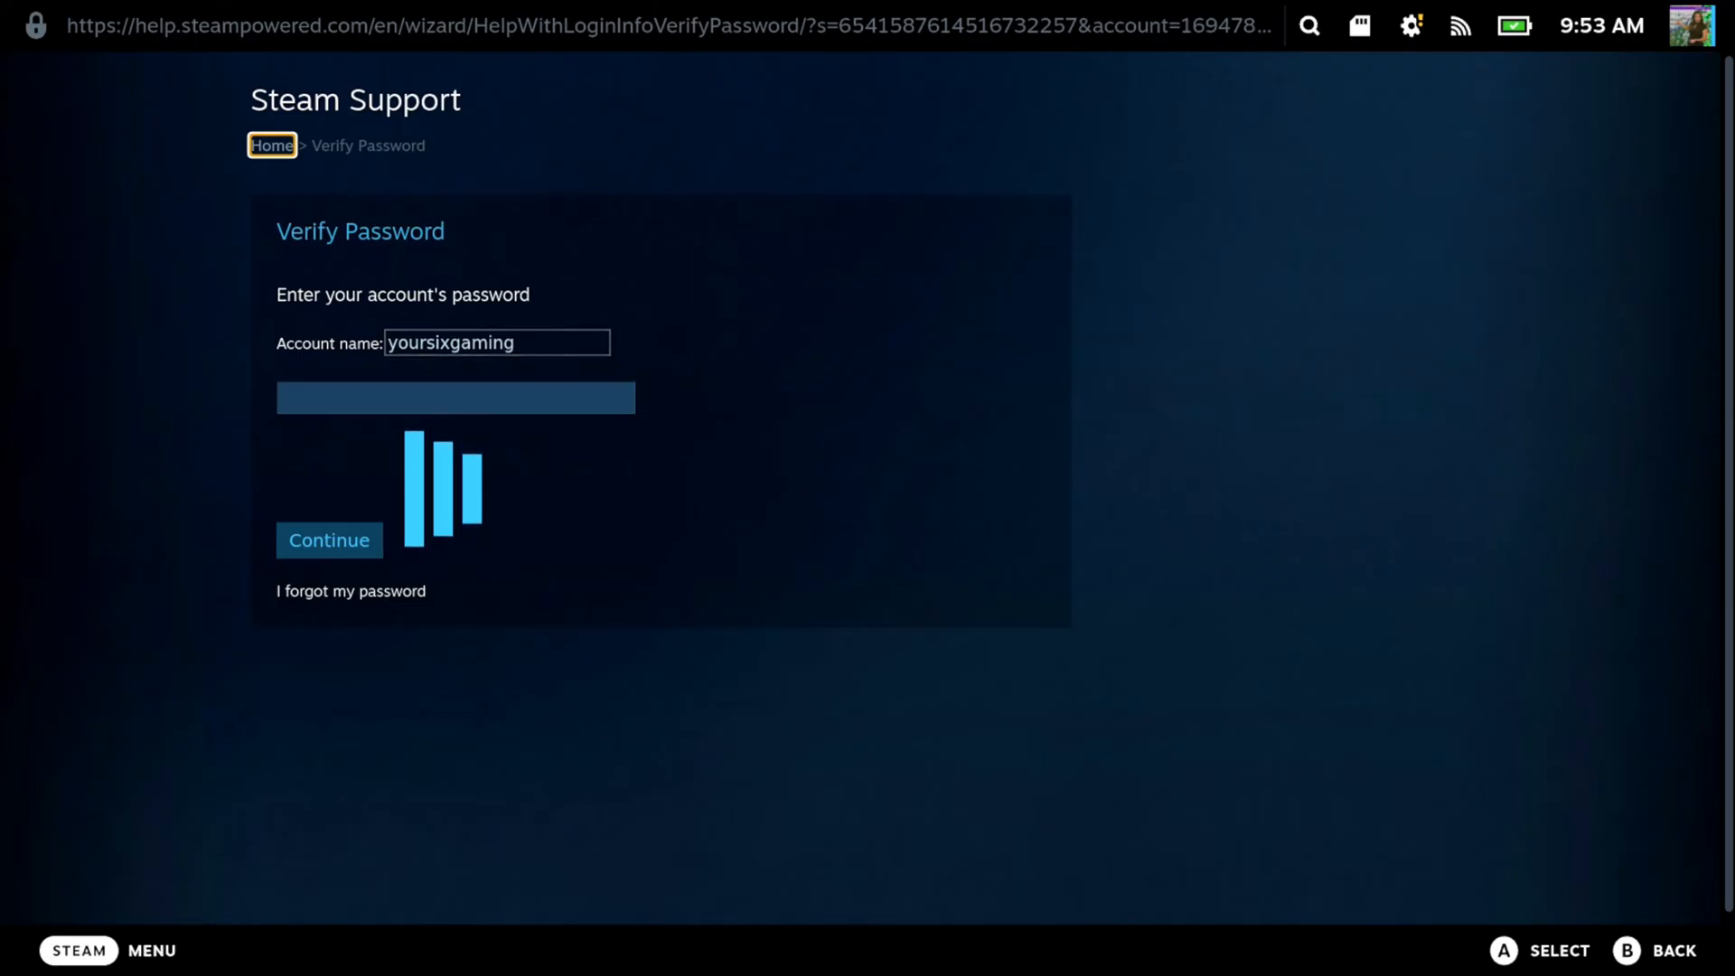
Back out of the Verify Password page to the Home screen
click(454, 398)
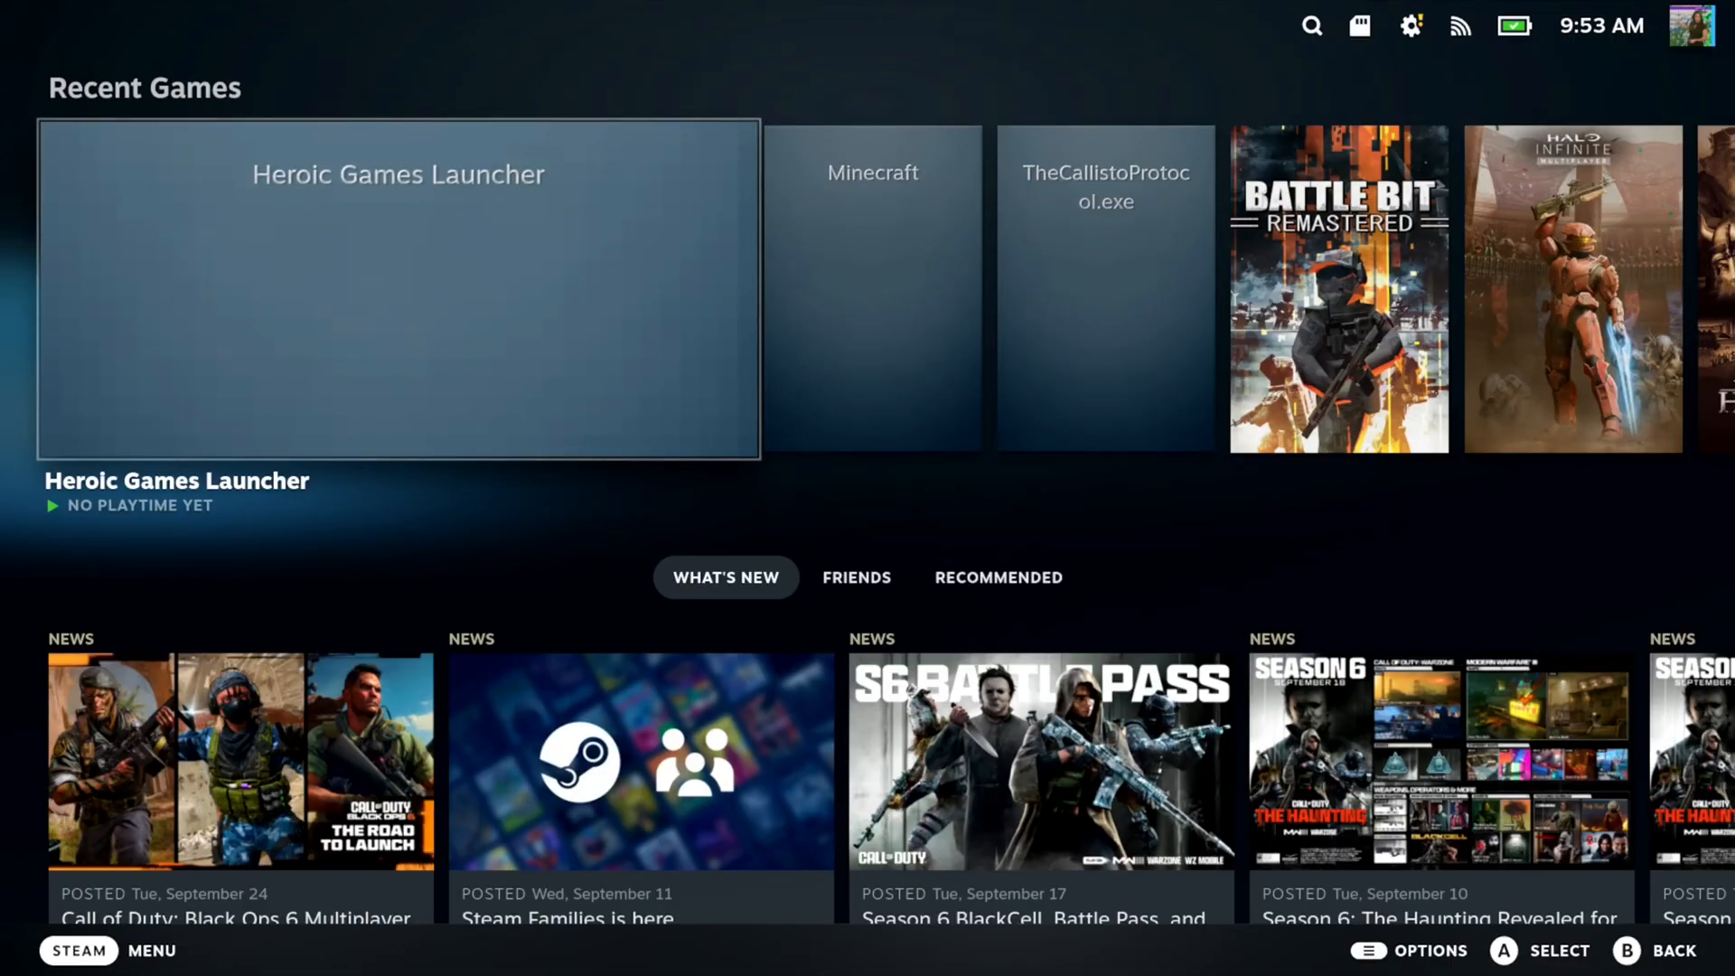
Scroll the Home screen, then open the account overview from the profile avatar
scroll(down, 3)
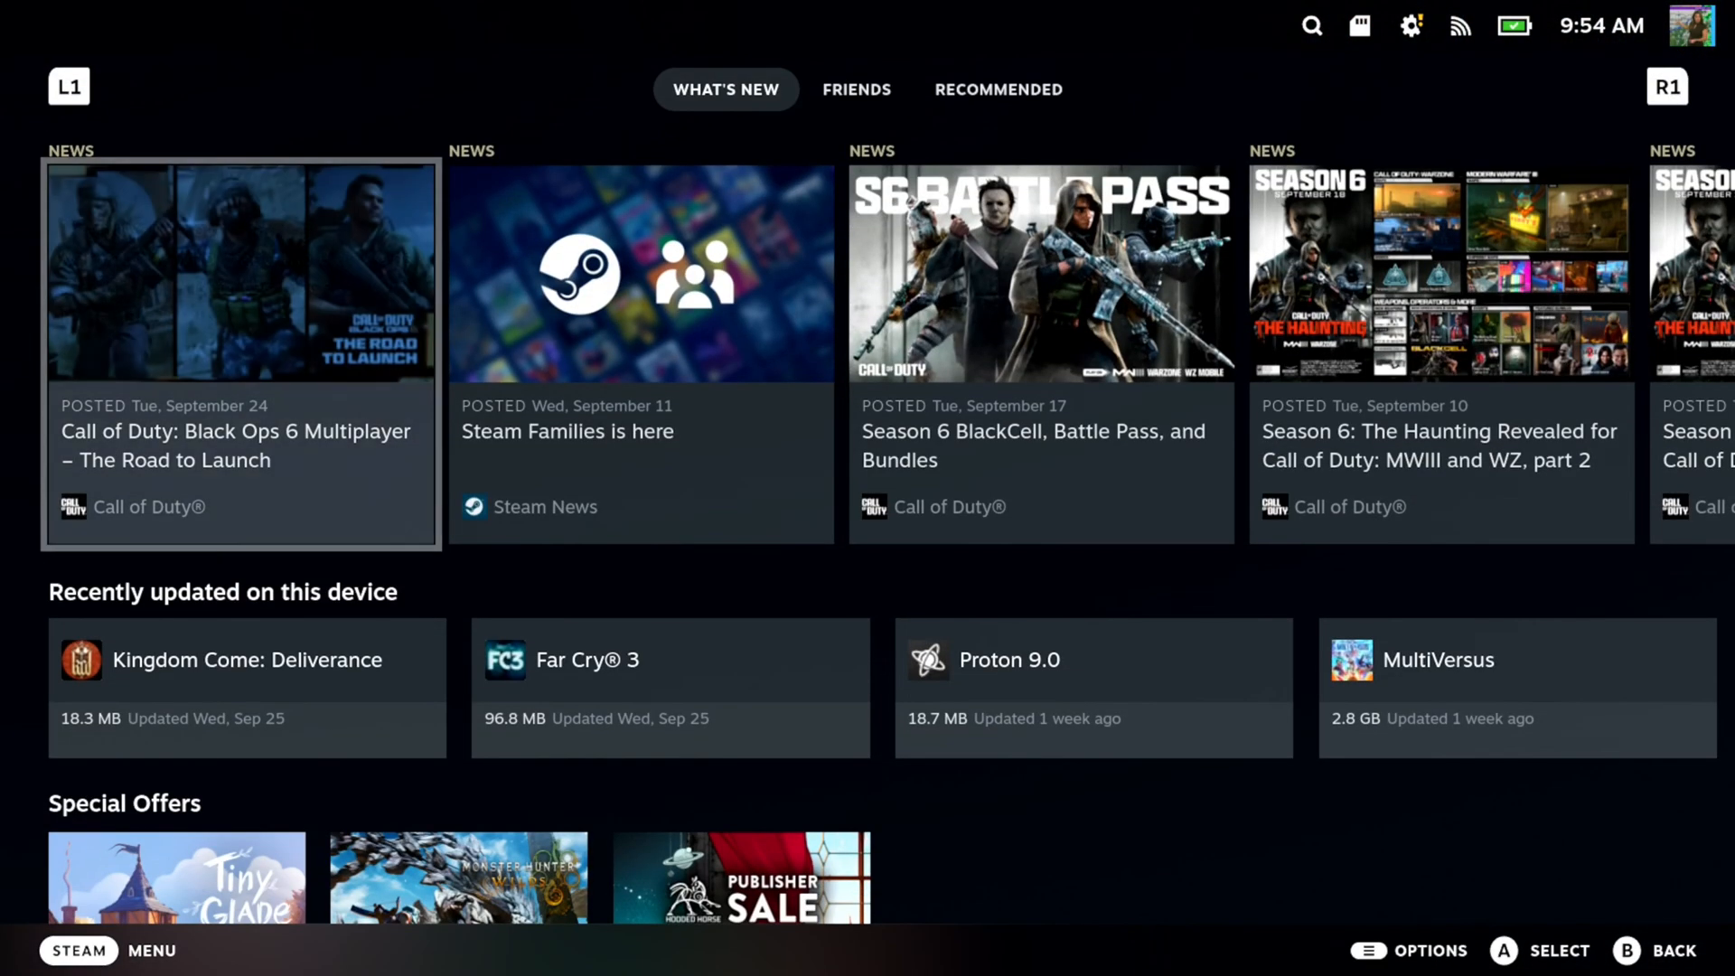
scroll(down, 3)
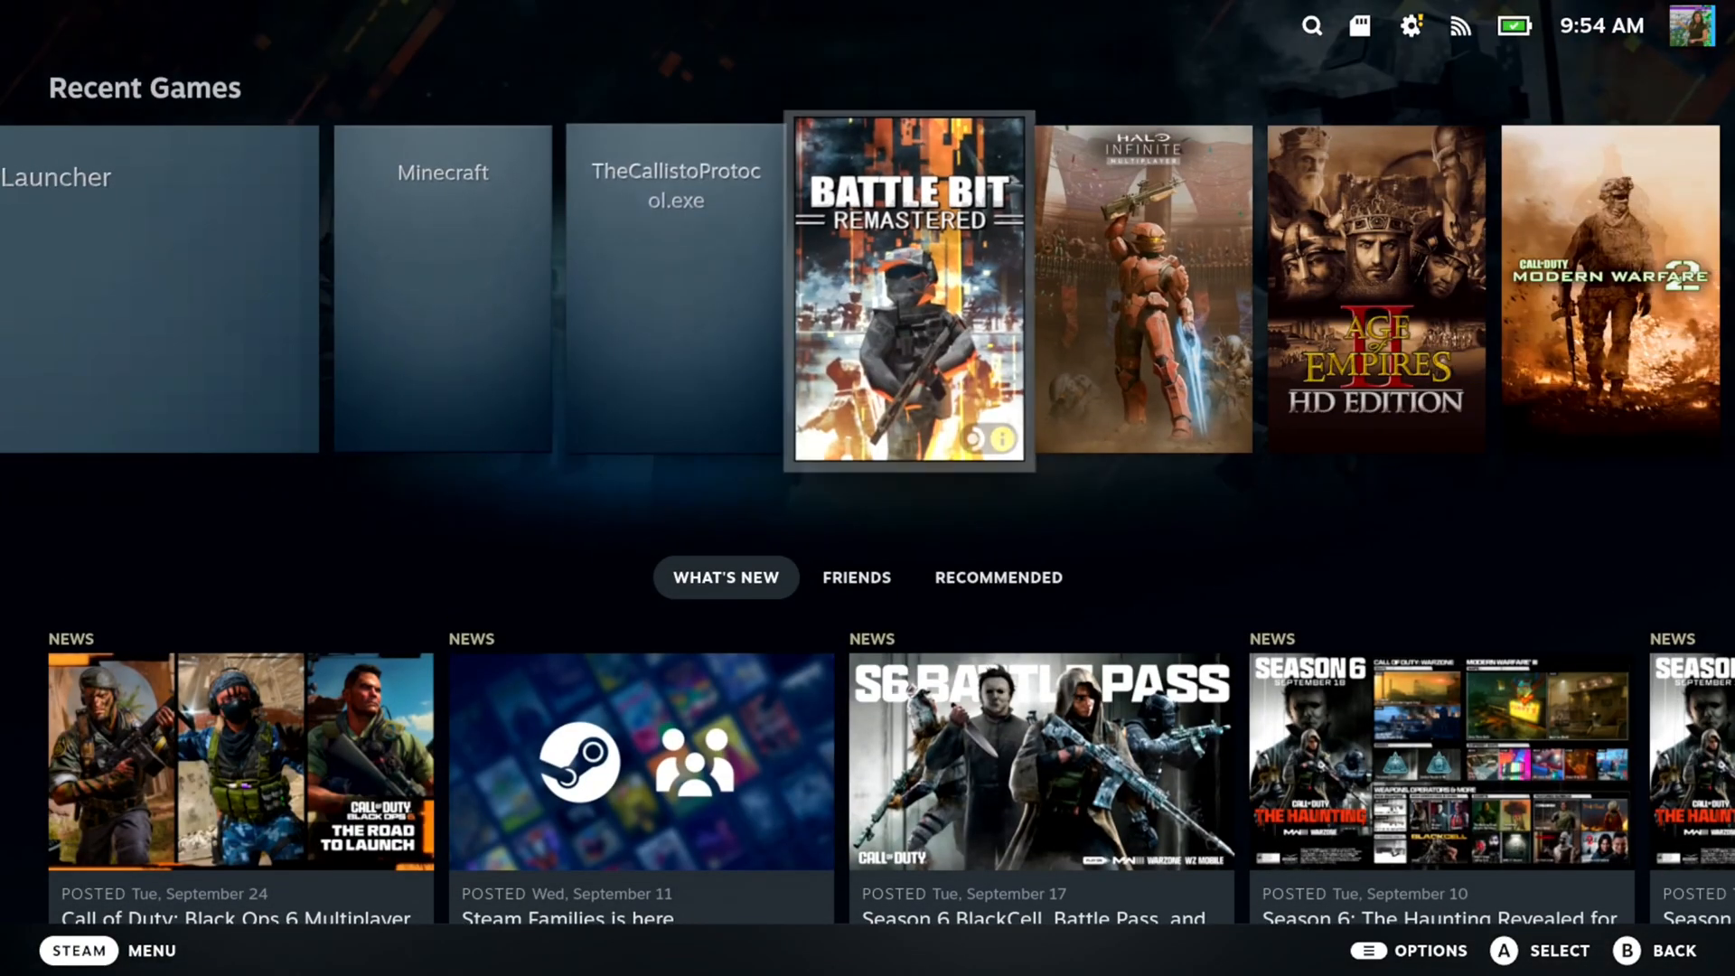
click(1691, 25)
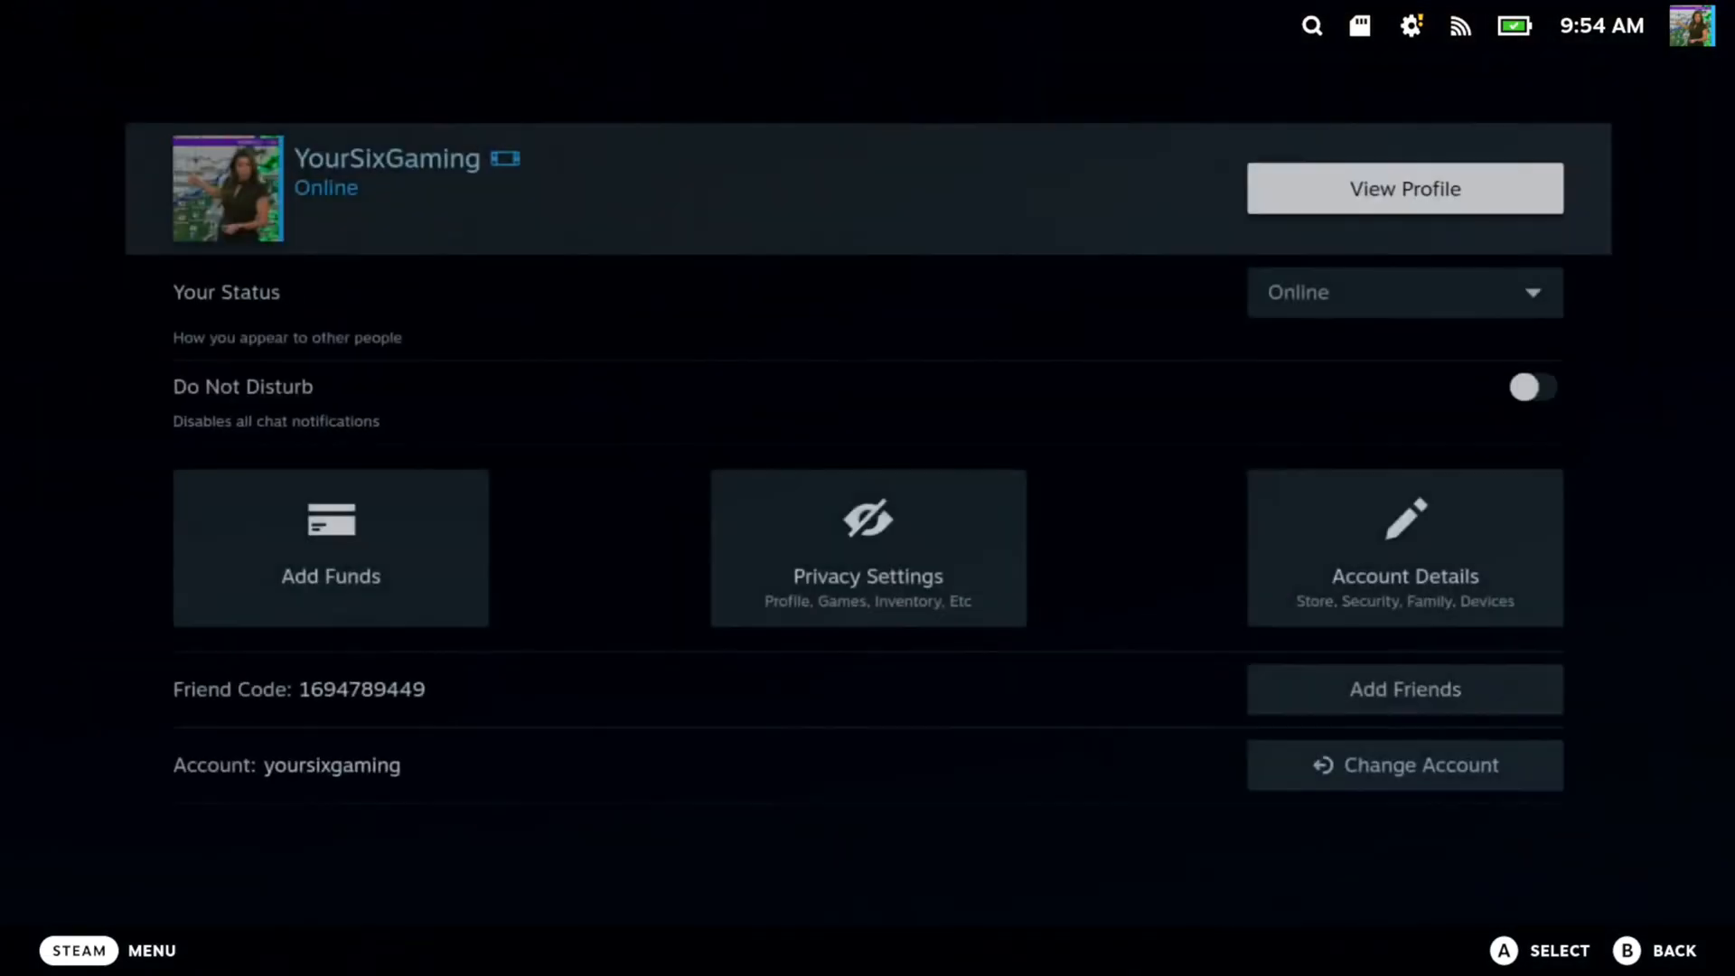